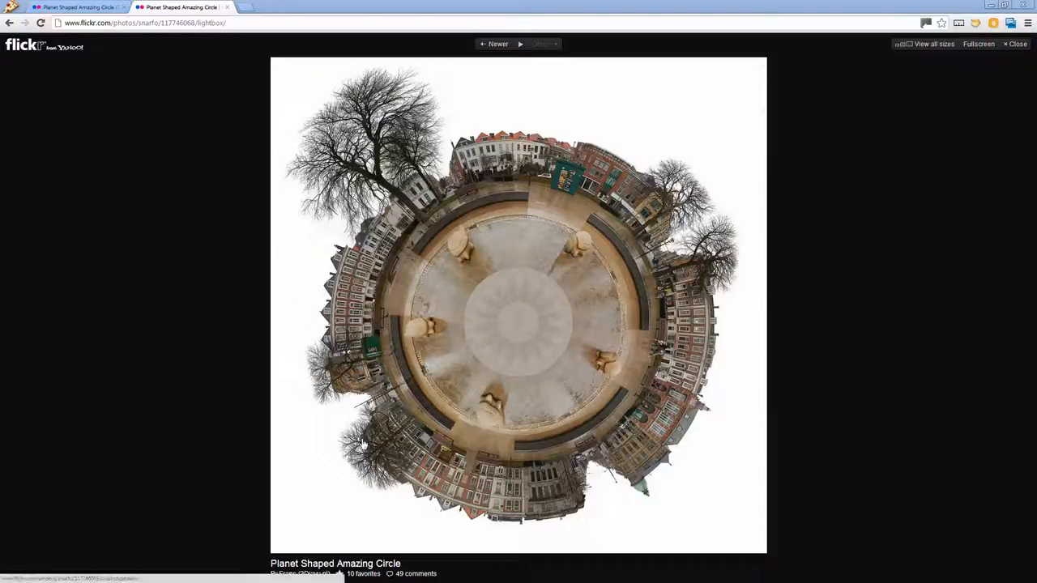
mouse_move(753, 343)
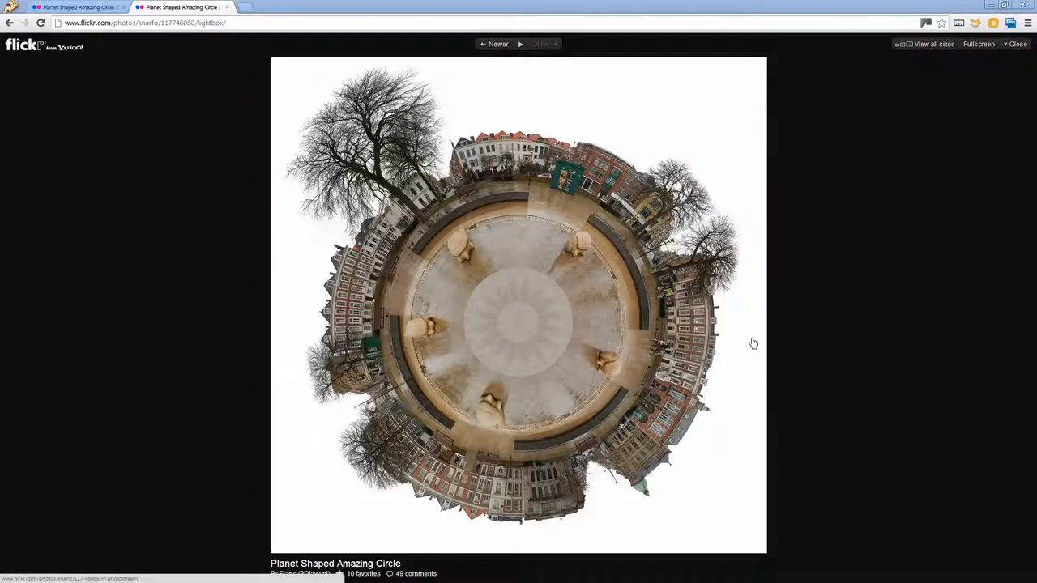
mouse_move(517, 233)
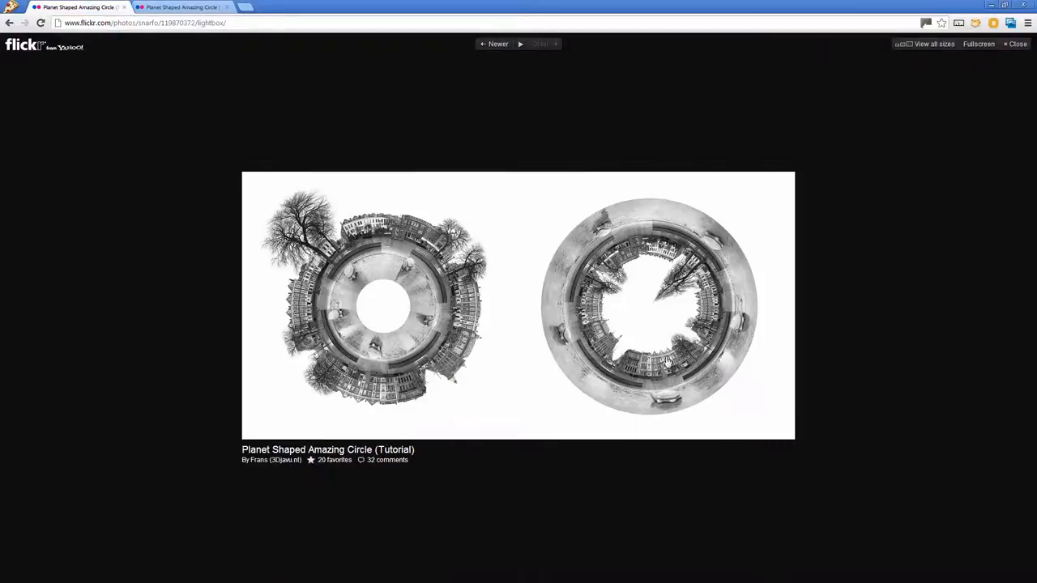
mouse_move(333, 302)
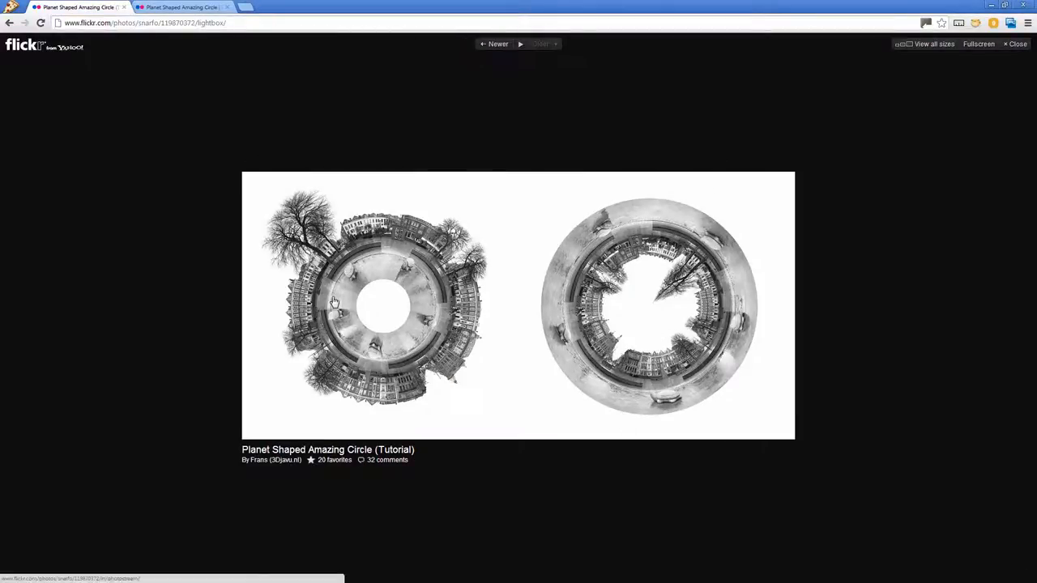
mouse_move(415, 273)
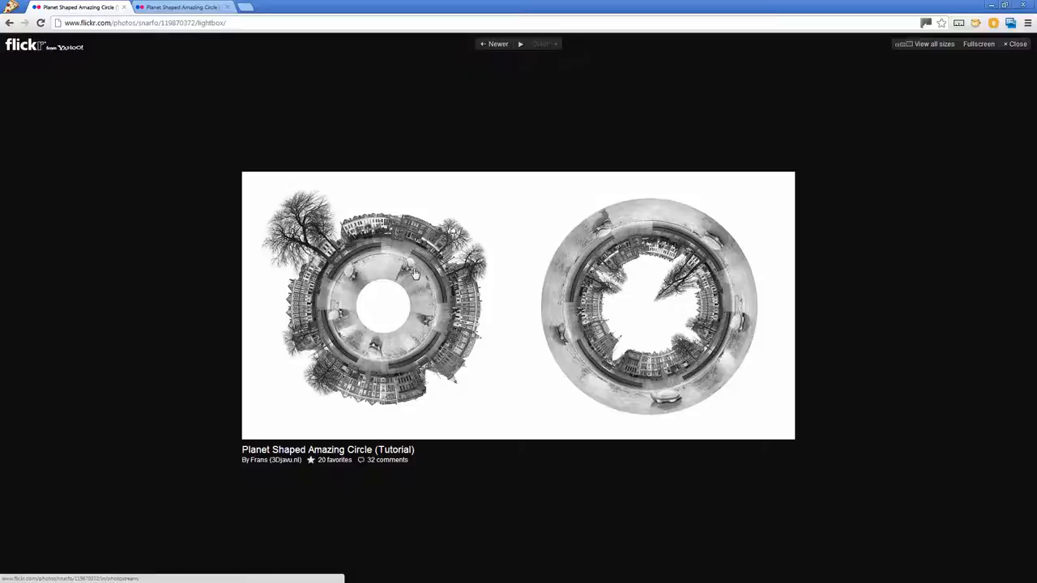
mouse_move(340, 207)
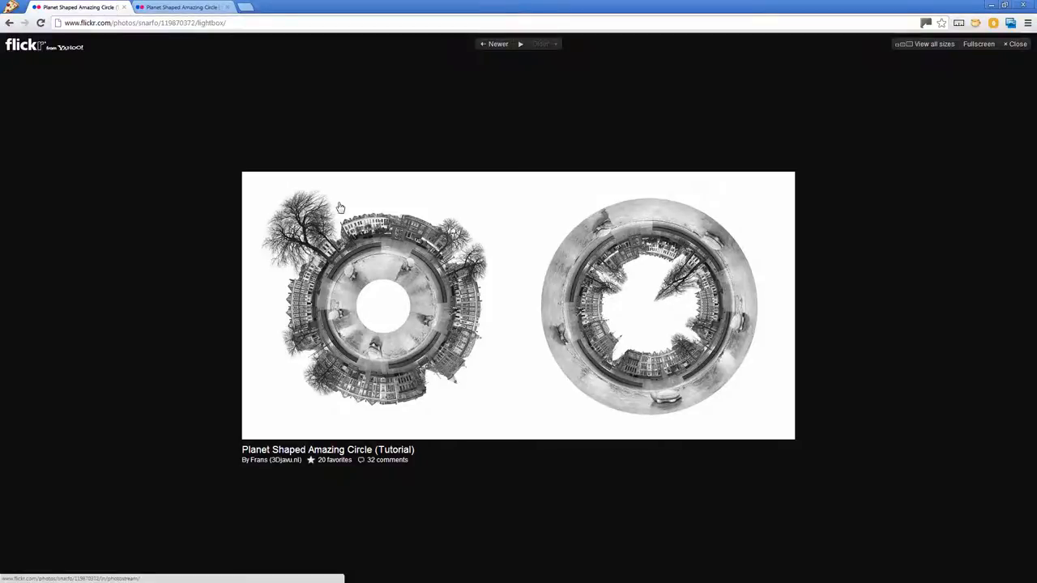
mouse_move(693, 253)
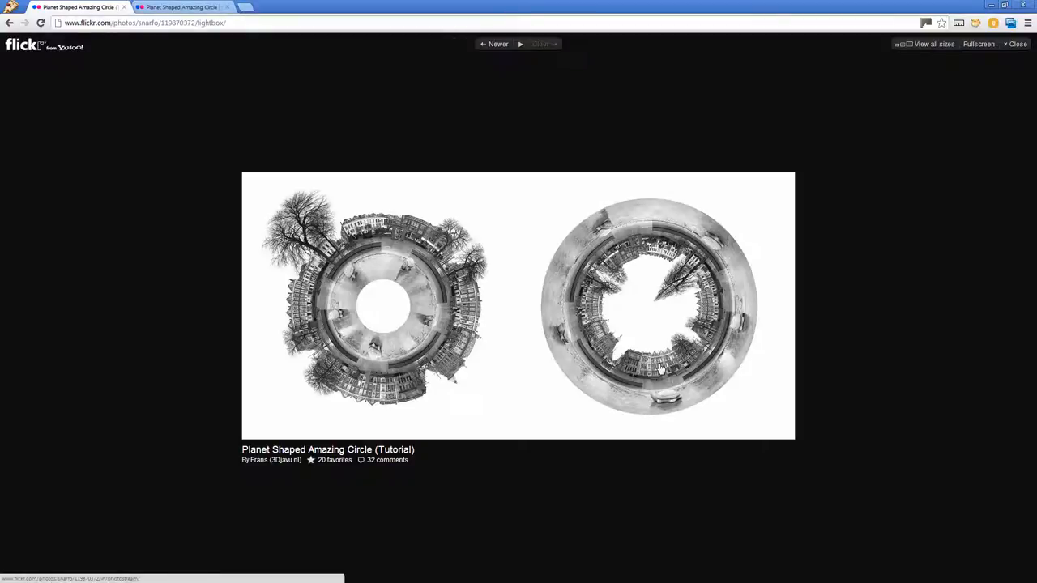
mouse_move(583, 340)
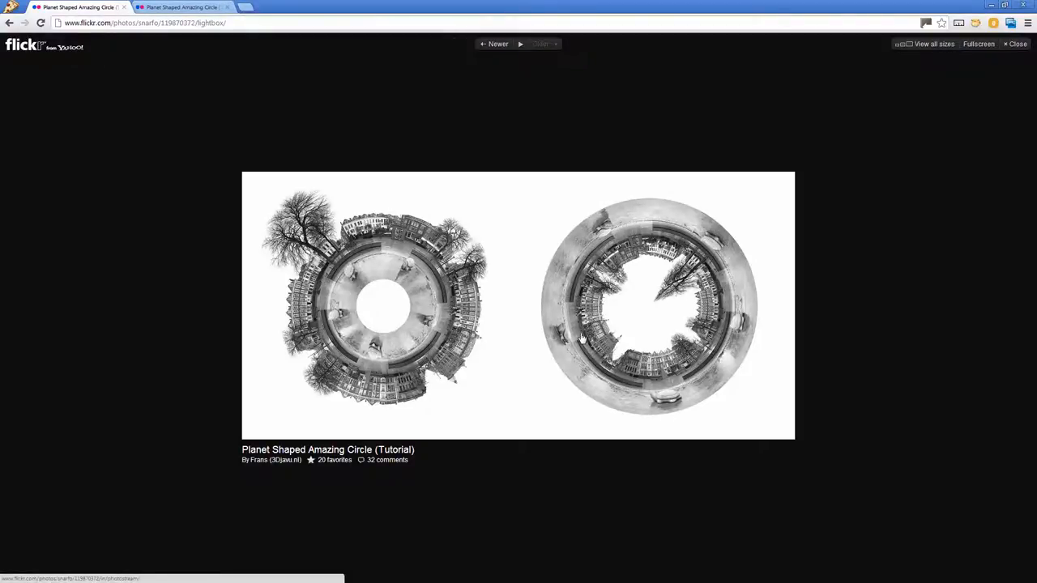
mouse_move(978, 4)
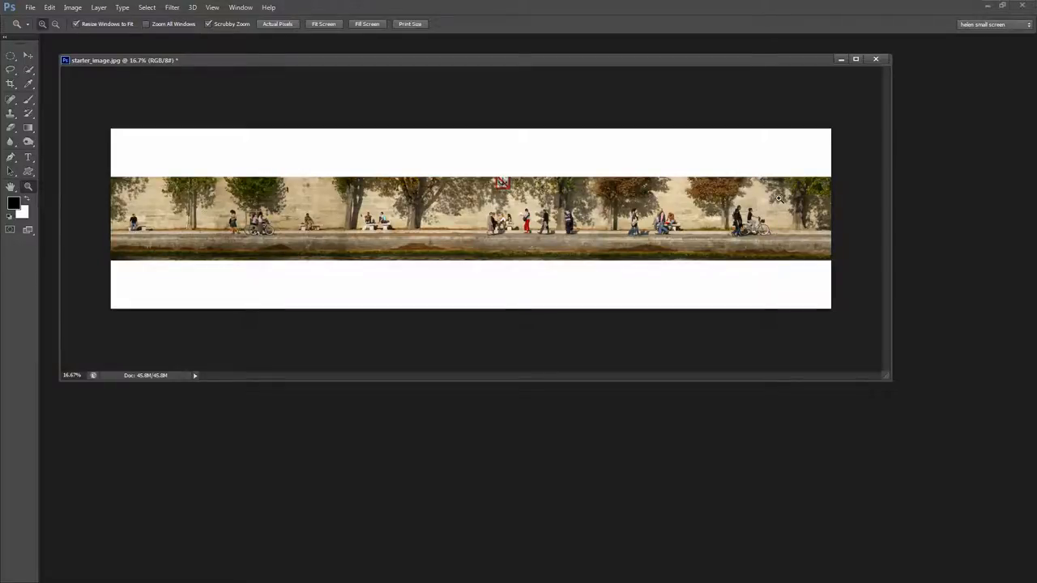
mouse_move(277, 246)
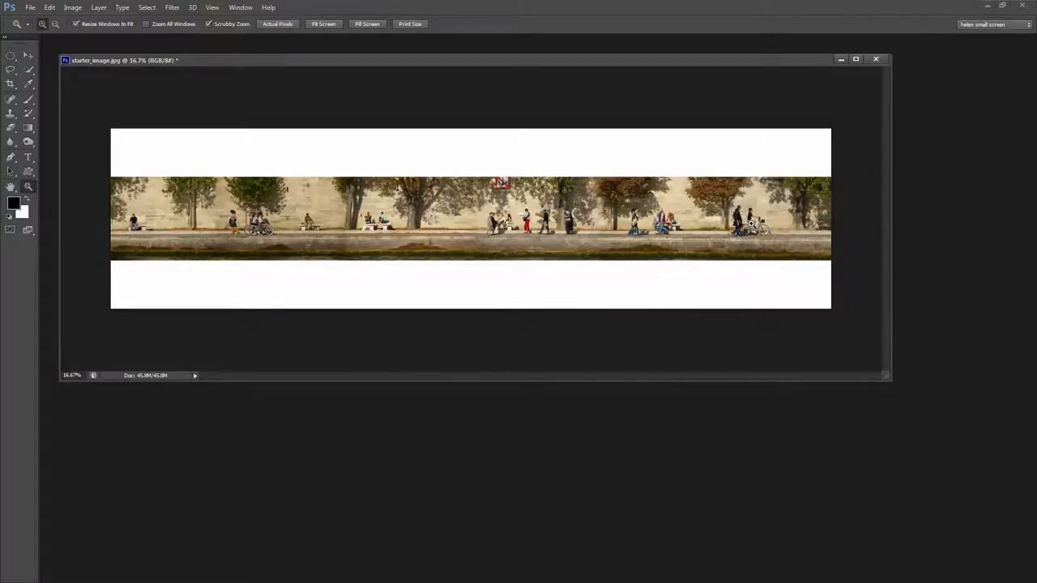
mouse_move(470, 152)
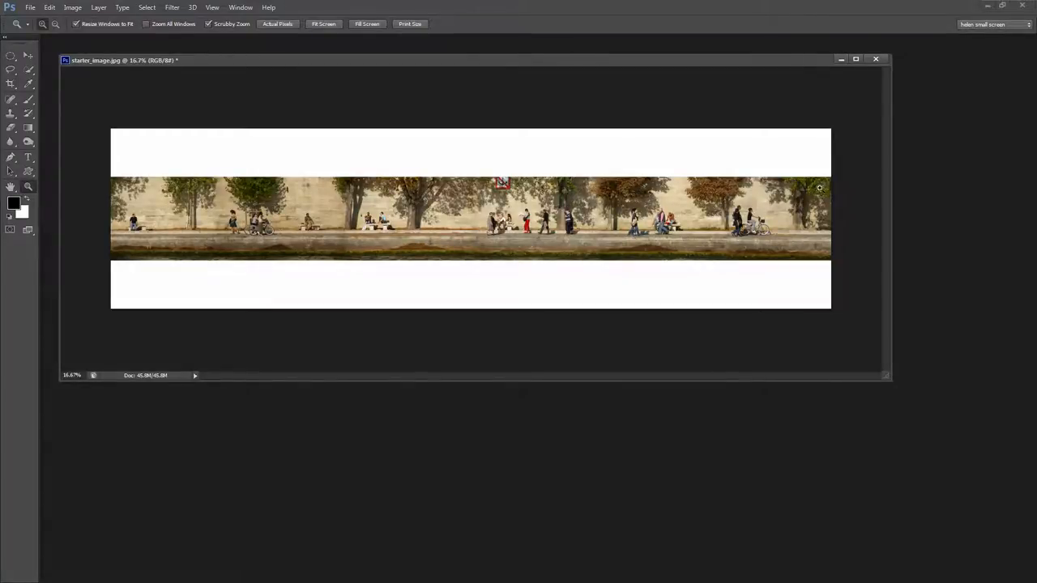
mouse_move(100, 177)
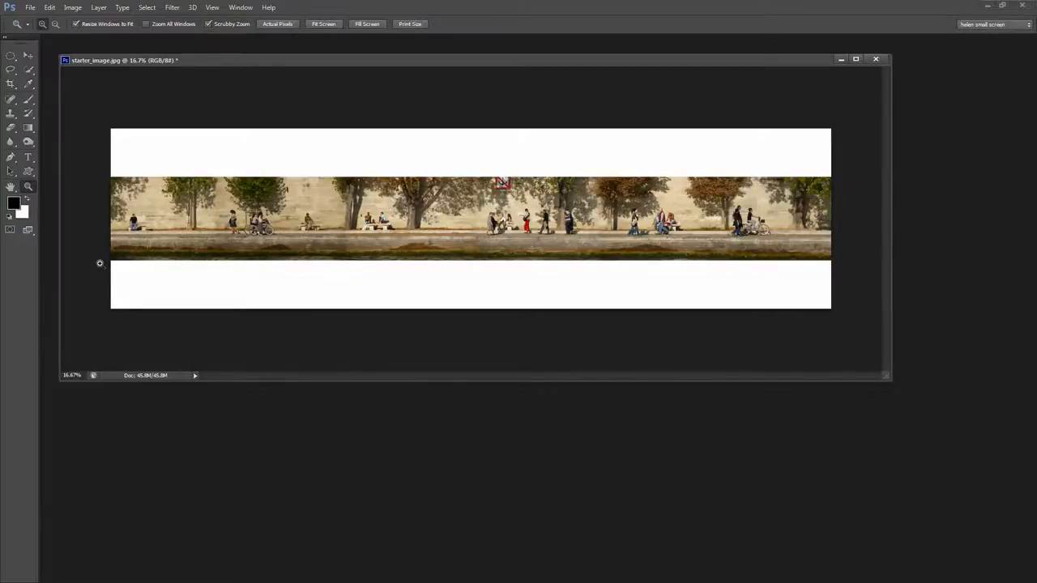
mouse_move(729, 254)
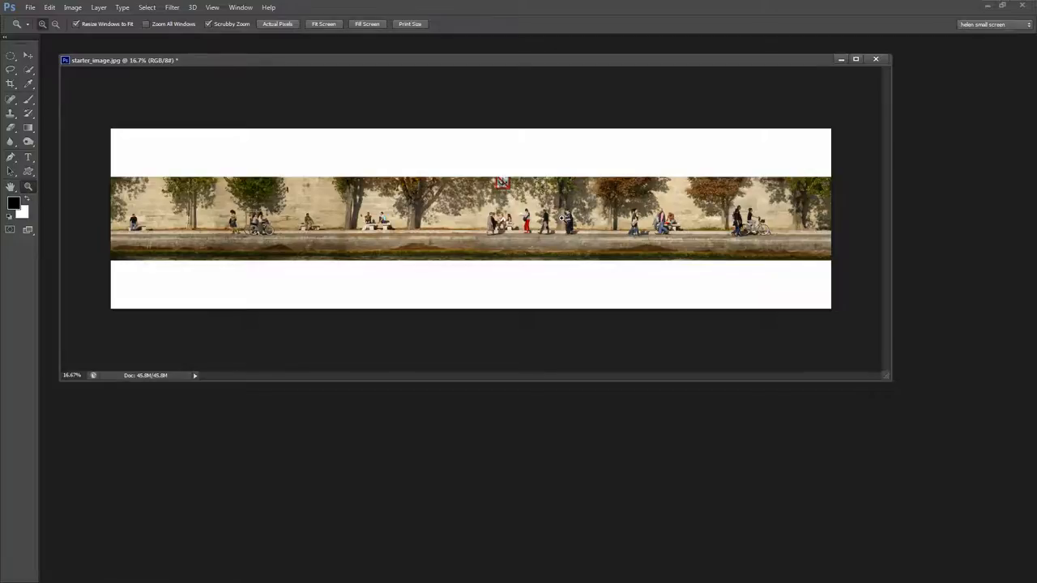
mouse_move(534, 252)
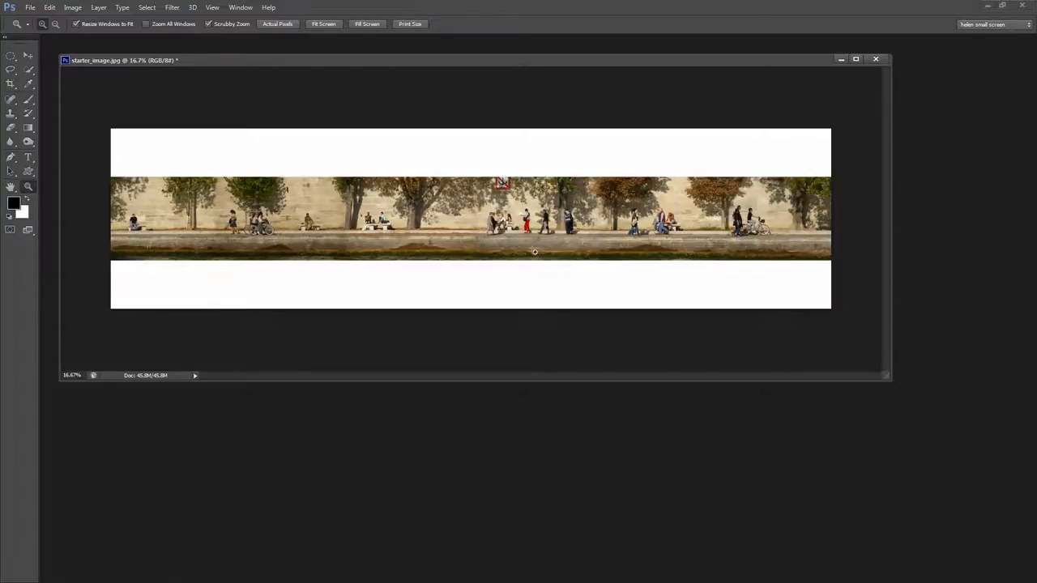
mouse_move(343, 287)
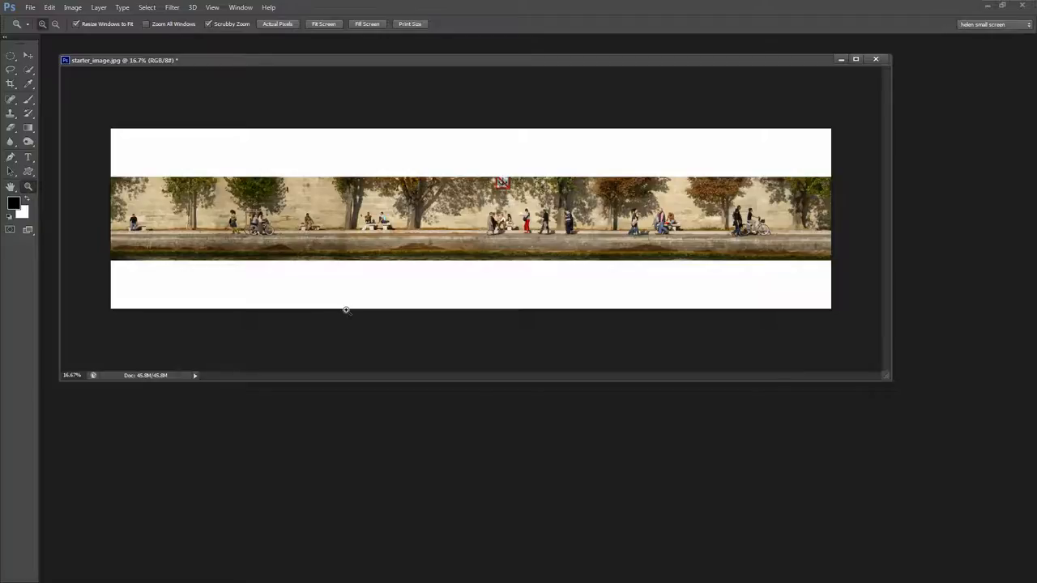
mouse_move(296, 153)
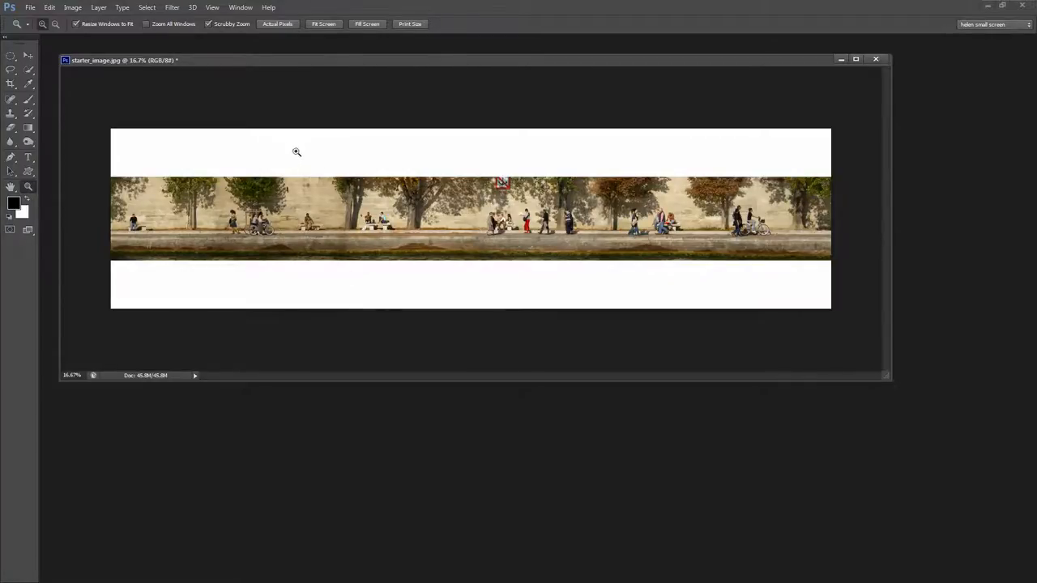
mouse_move(364, 171)
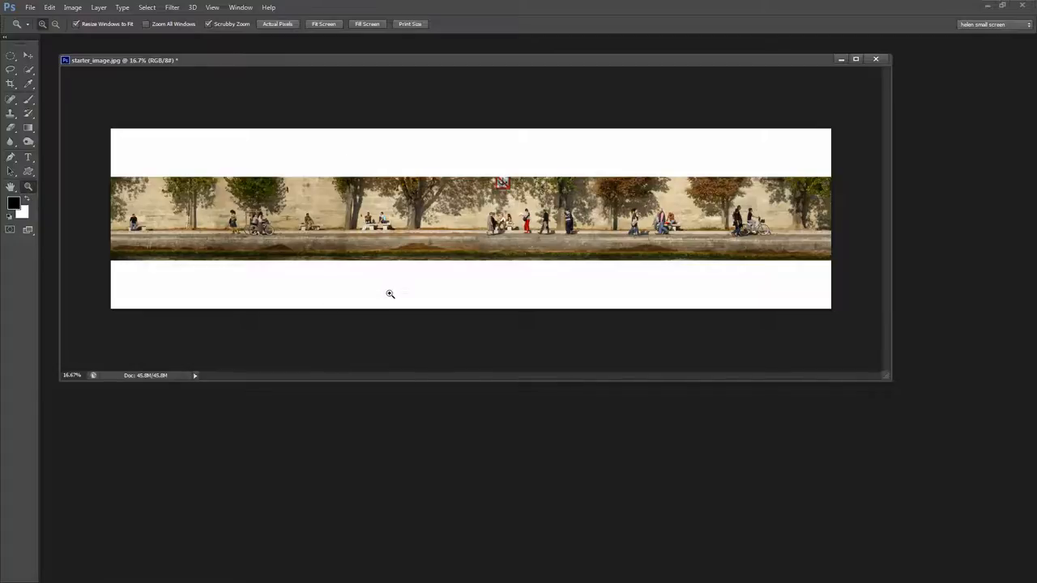
mouse_move(379, 285)
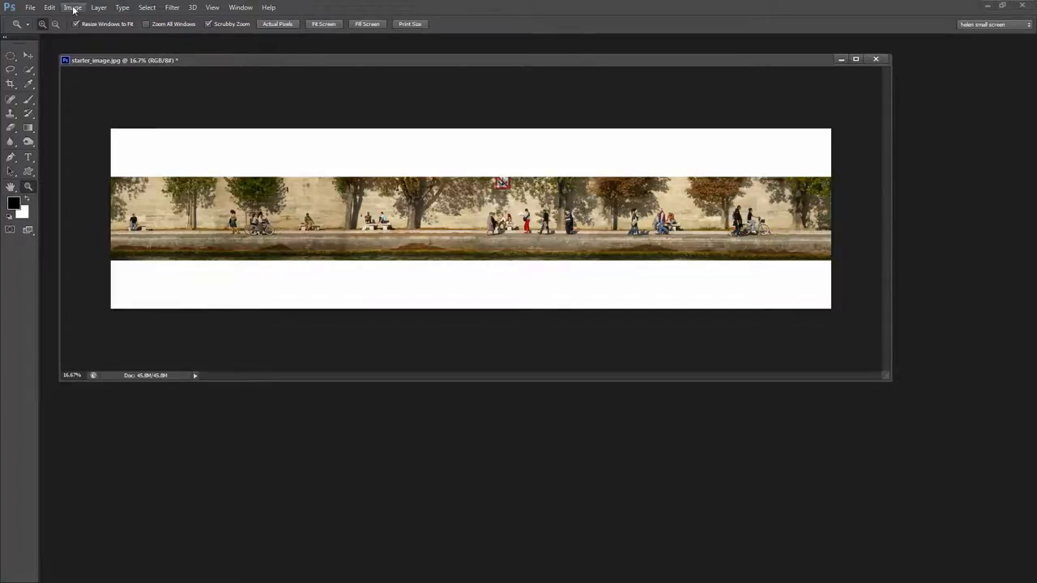
Resize the panorama without constrained proportions to an 8000 × 8000 pixel square.
left_click(72, 7)
type("8")
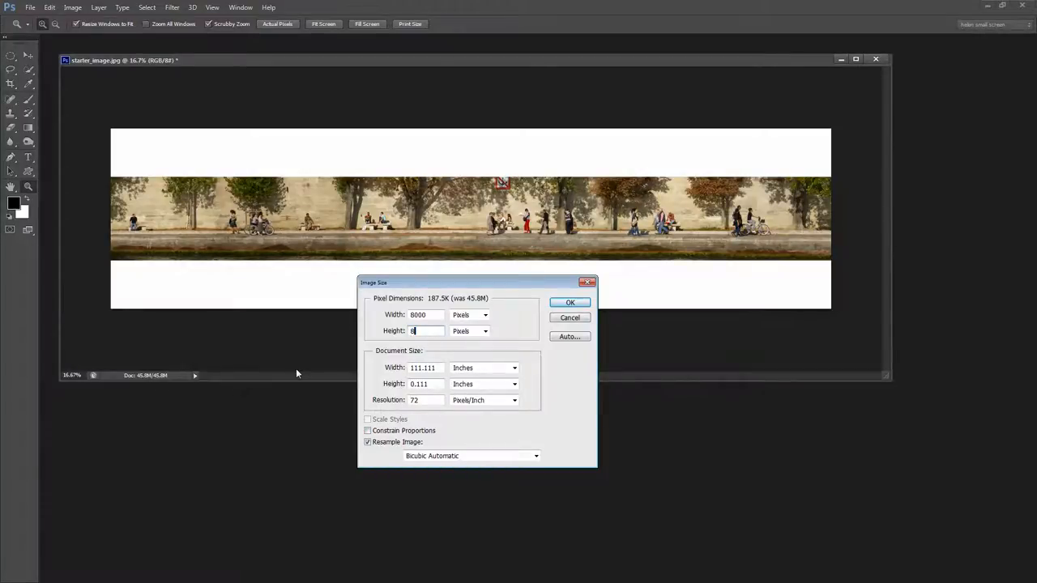
type("000")
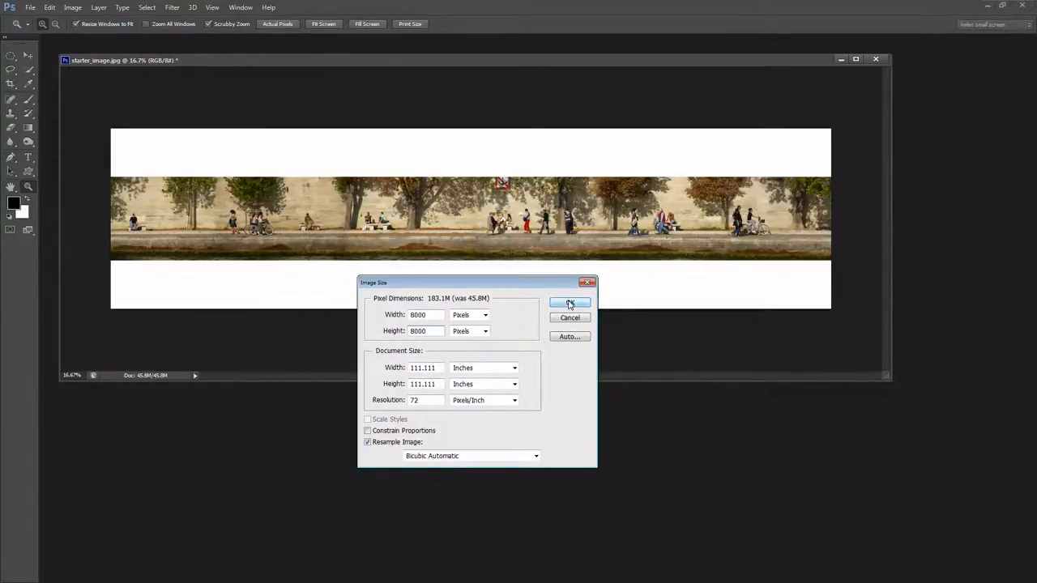
left_click(570, 302)
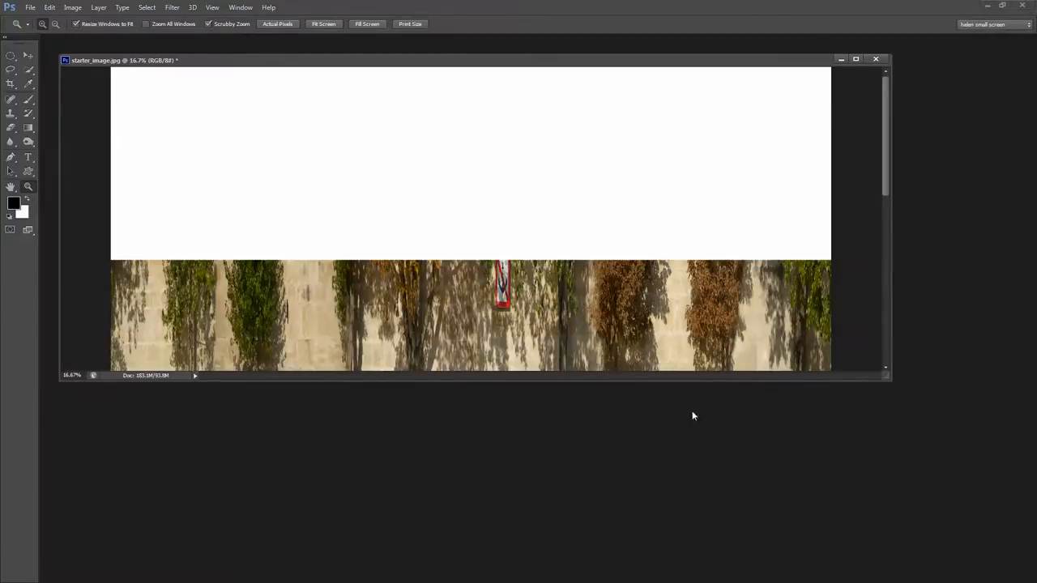
mouse_move(430, 224)
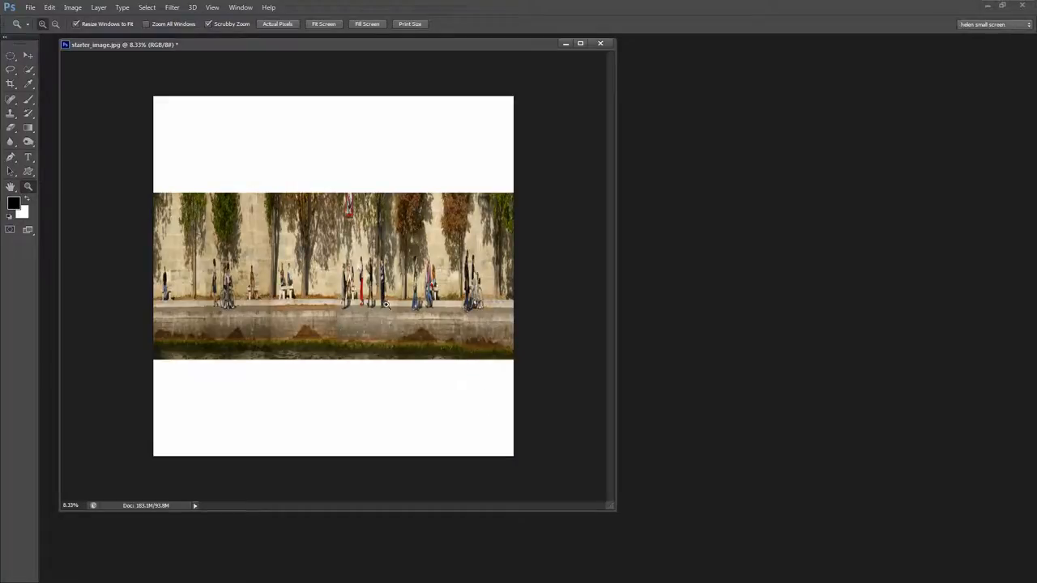
mouse_move(262, 149)
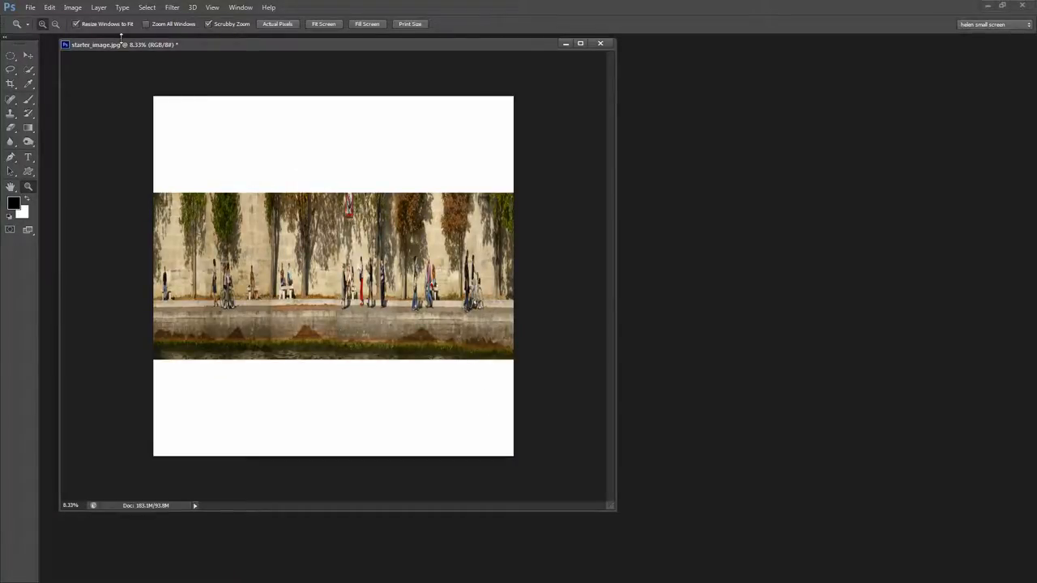
Duplicate the square panorama into a separate copy document, then reopen the Image menu.
left_click(72, 8)
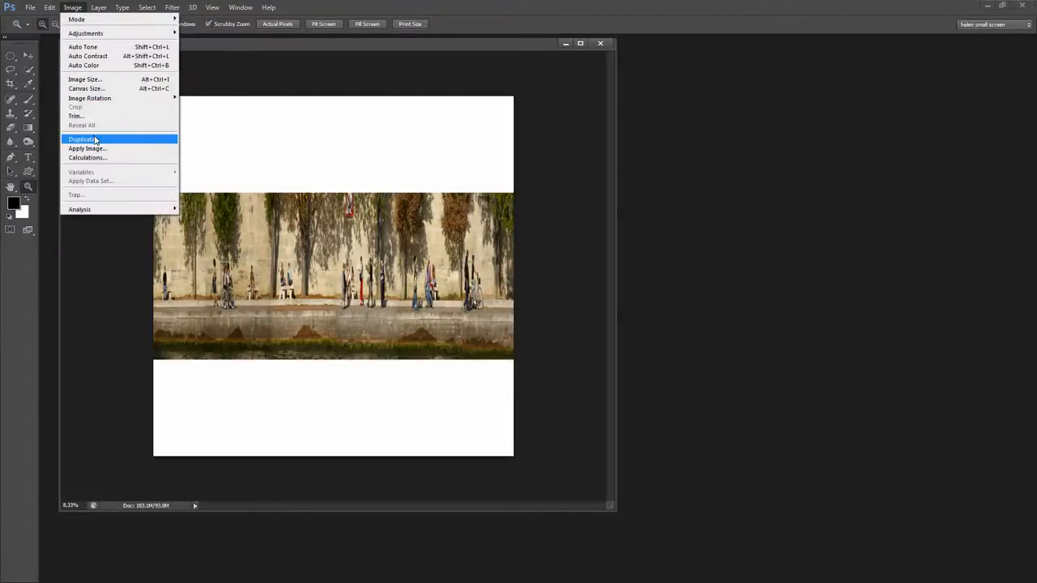
left_click(81, 139)
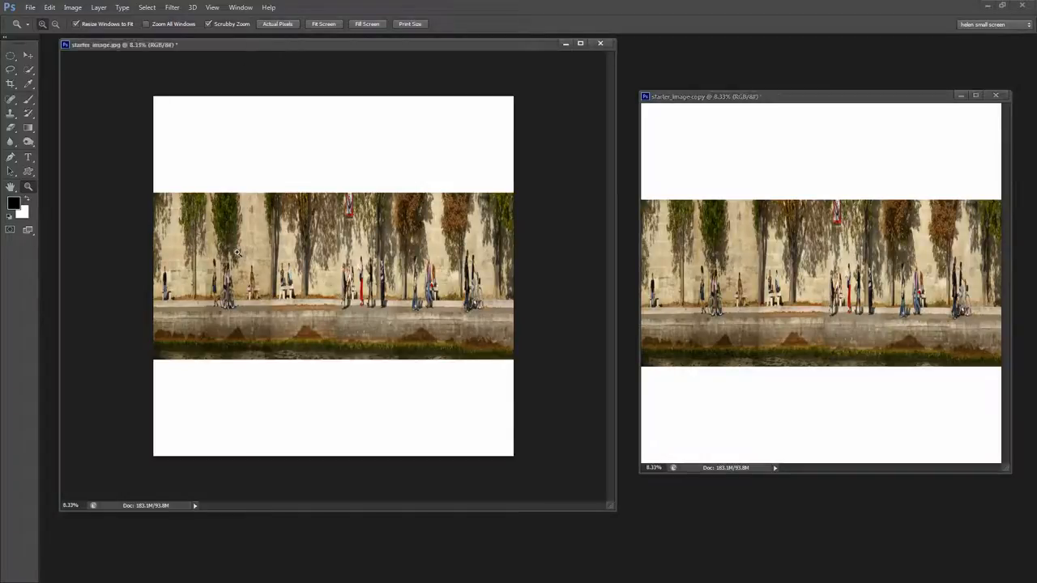
left_click(72, 7)
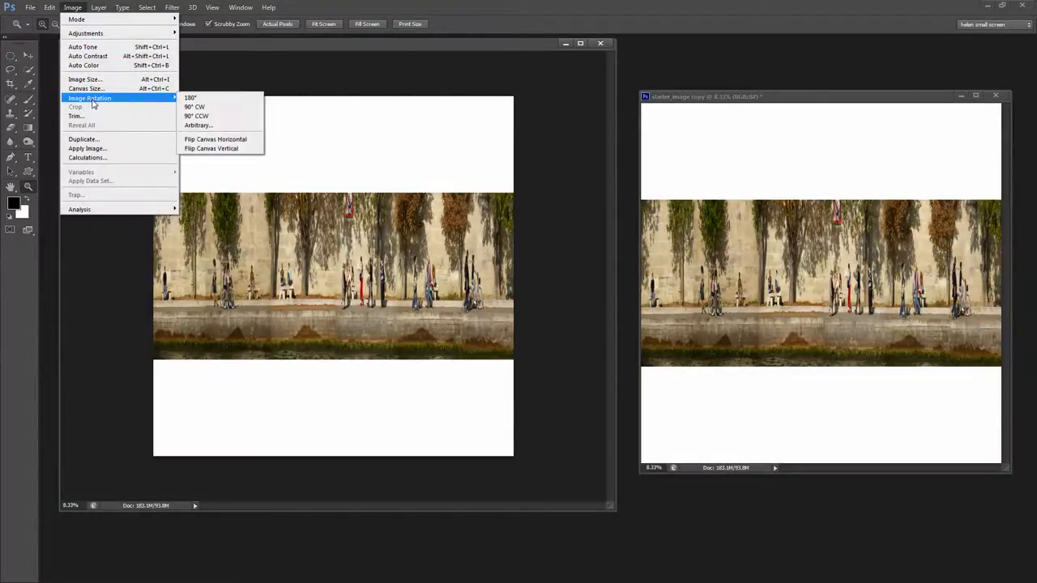
mouse_move(161, 100)
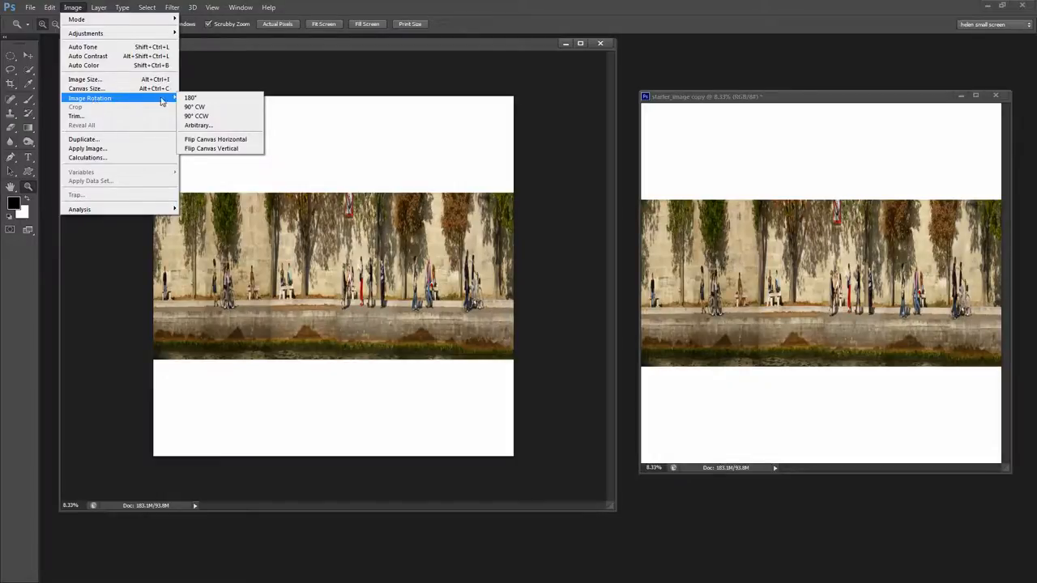
Rotate the original starter_image.jpg square 180° so it is upside down.
left_click(190, 98)
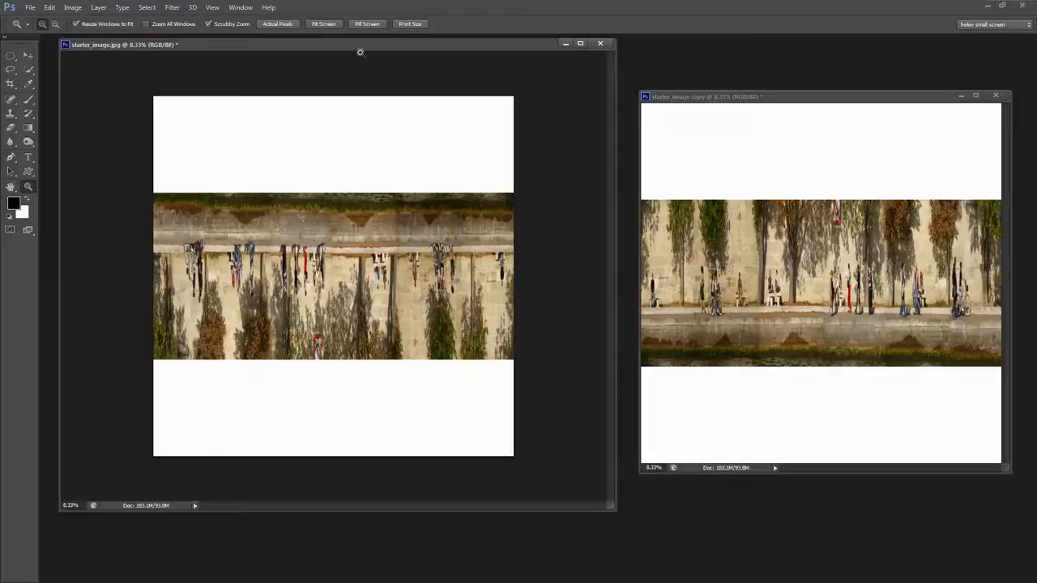
mouse_move(239, 41)
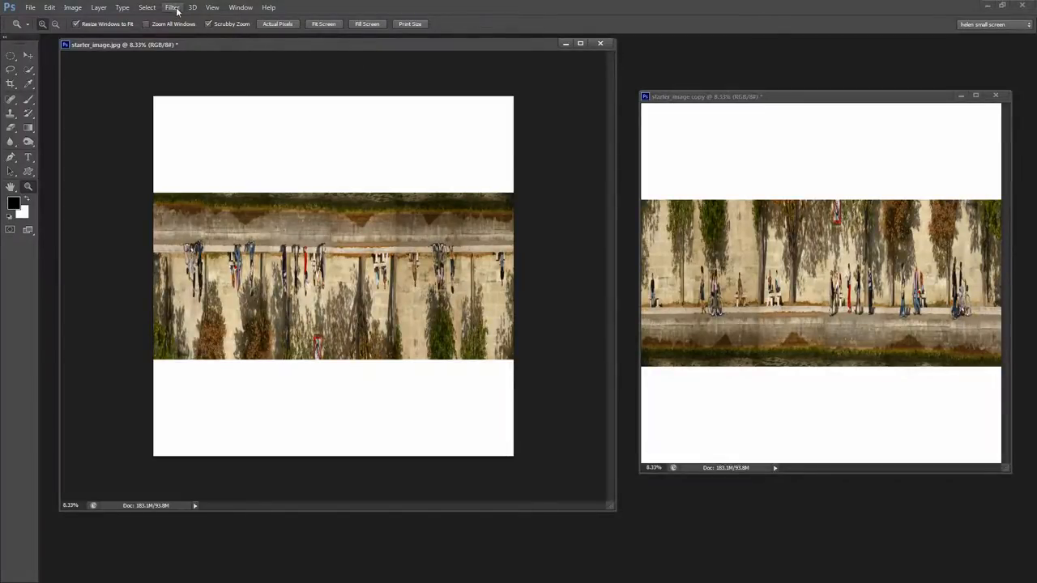
Apply Polar Coordinates (Rectangular to Polar) to the upside-down original, then move the copy window closer.
left_click(172, 8)
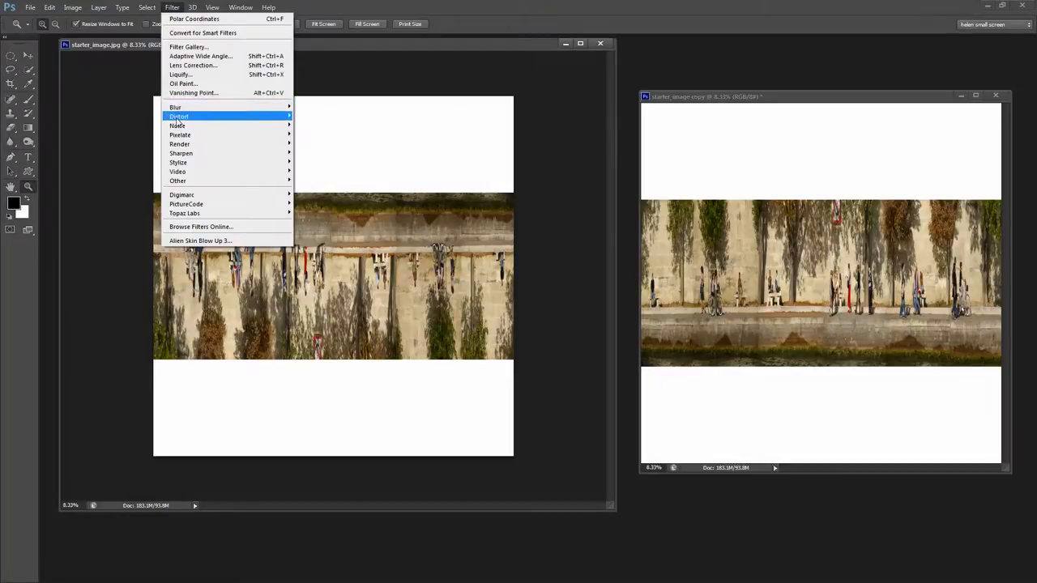
left_click(193, 18)
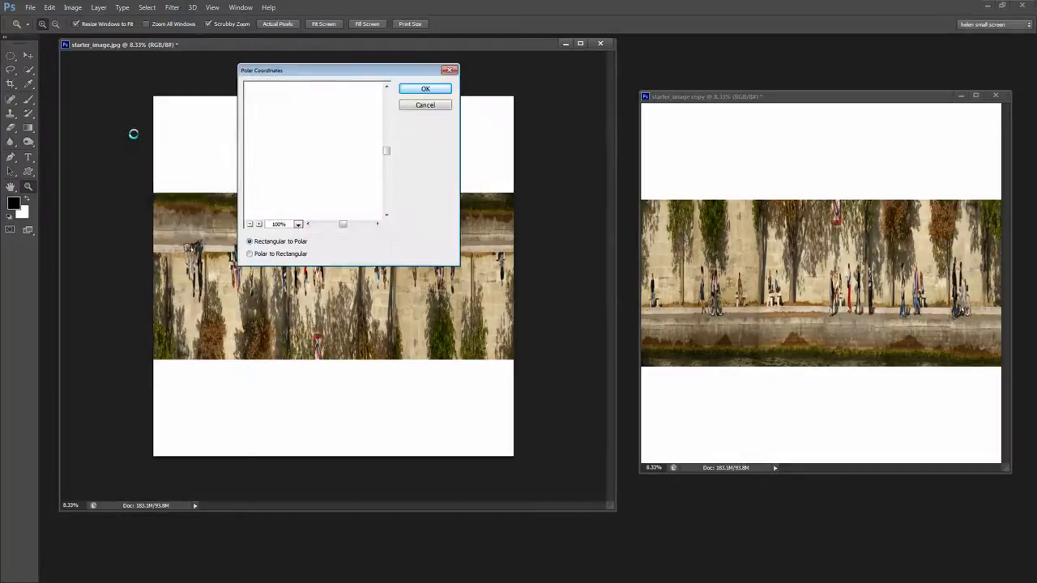
left_click(250, 225)
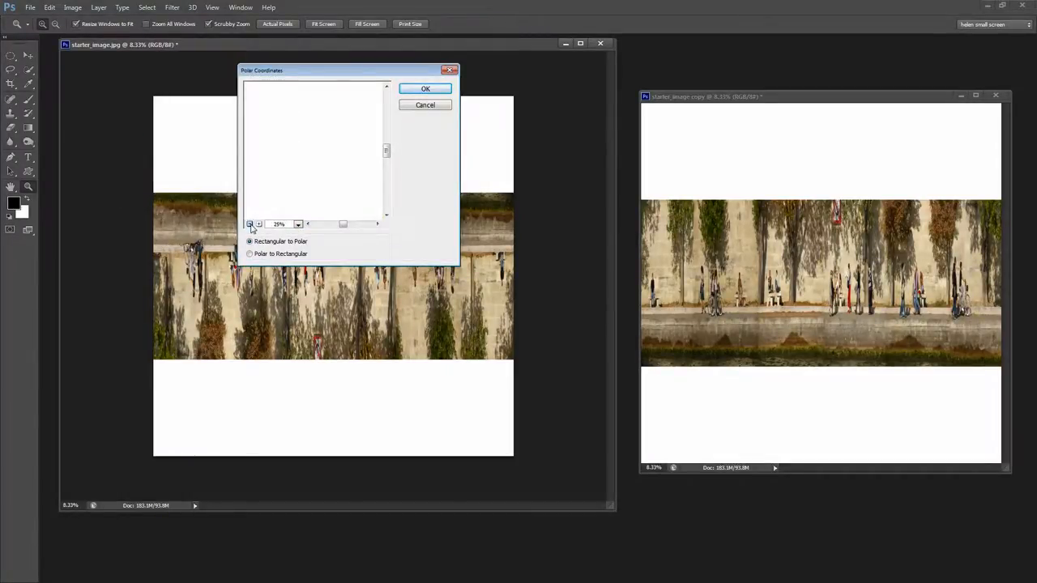
left_click(251, 224)
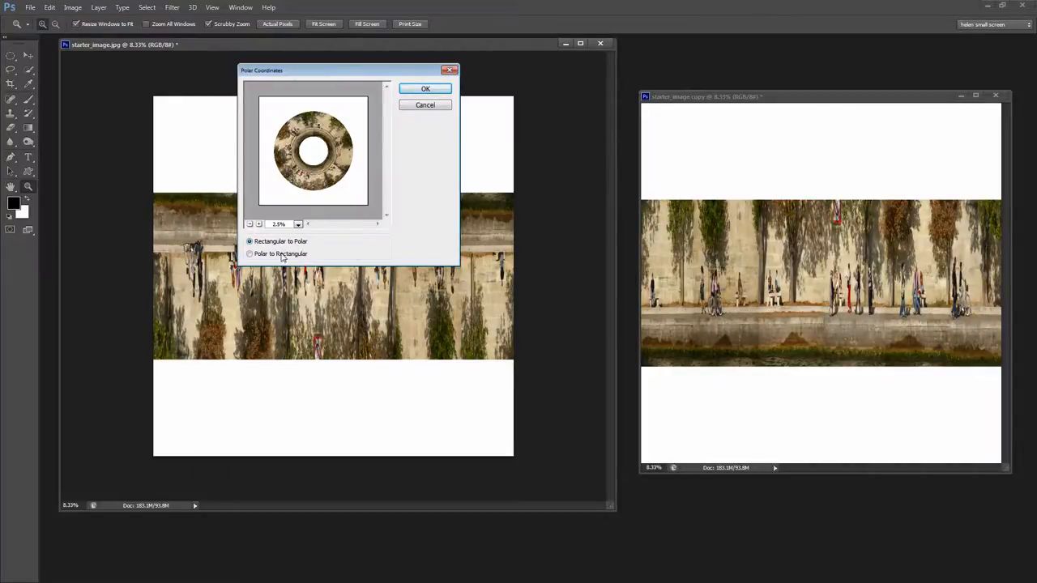
left_click(249, 253)
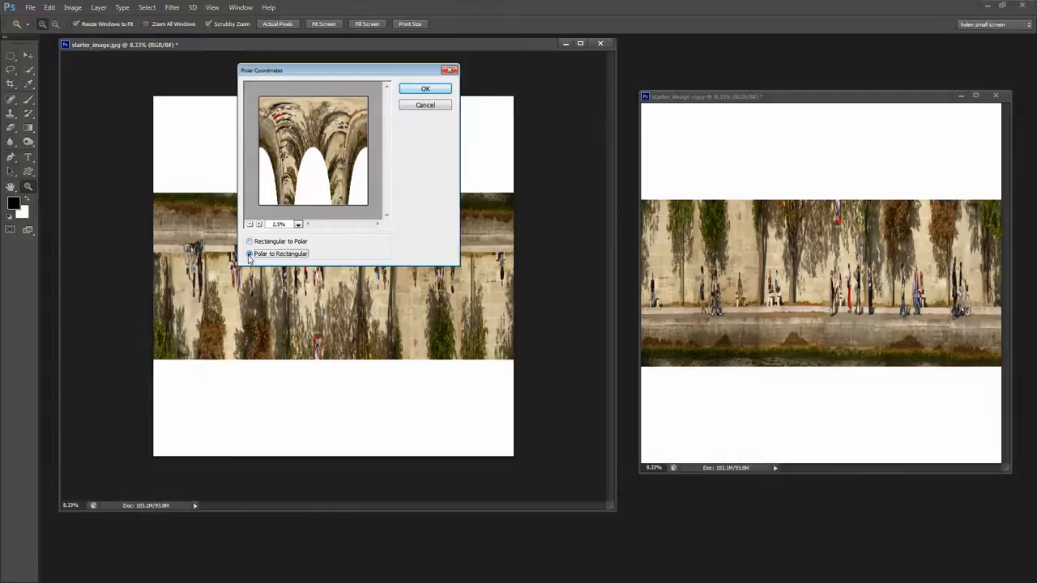
left_click(251, 241)
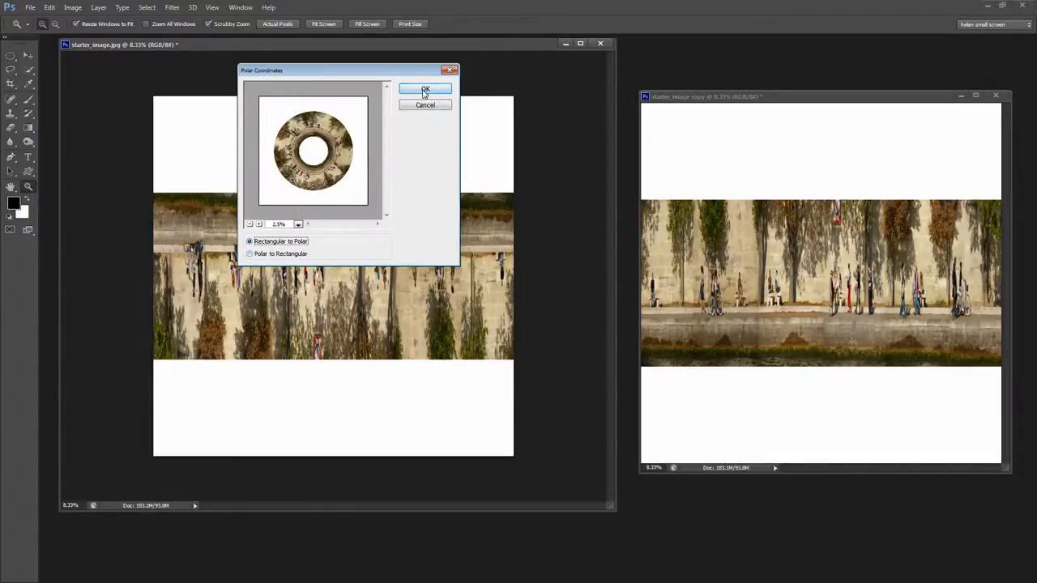
left_click(425, 89)
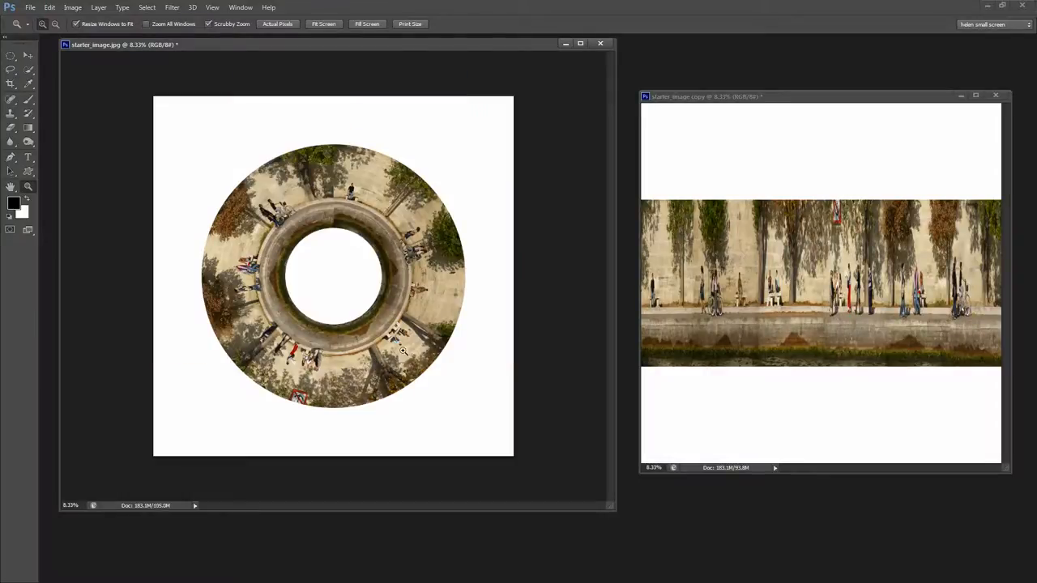
mouse_move(332, 233)
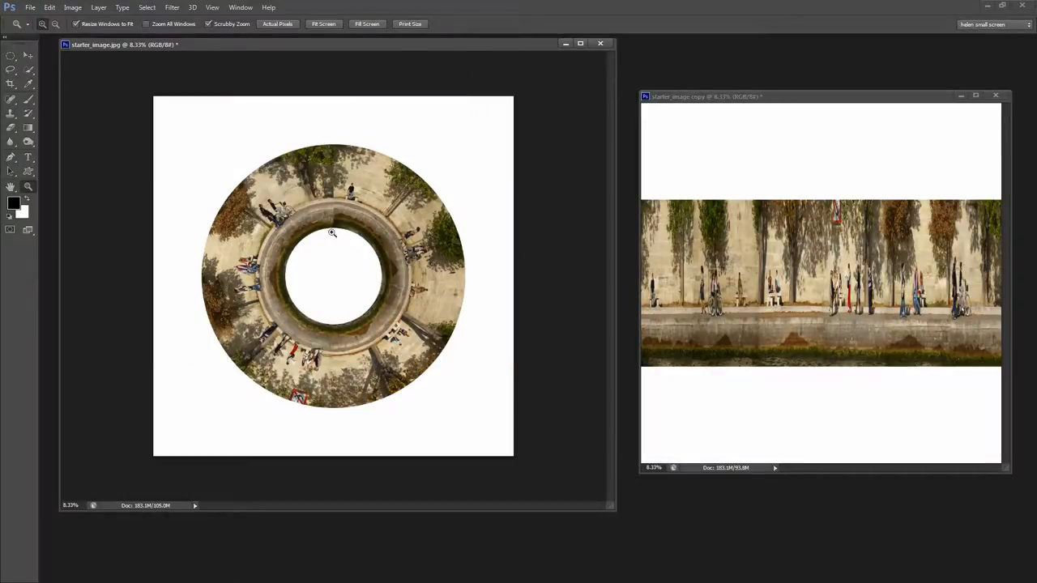
mouse_move(339, 136)
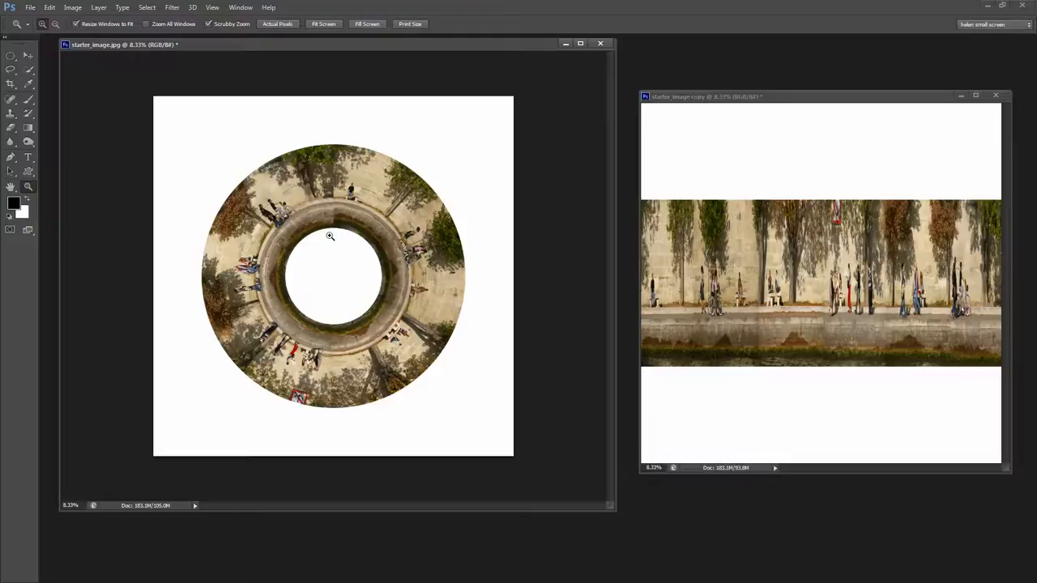
mouse_move(364, 286)
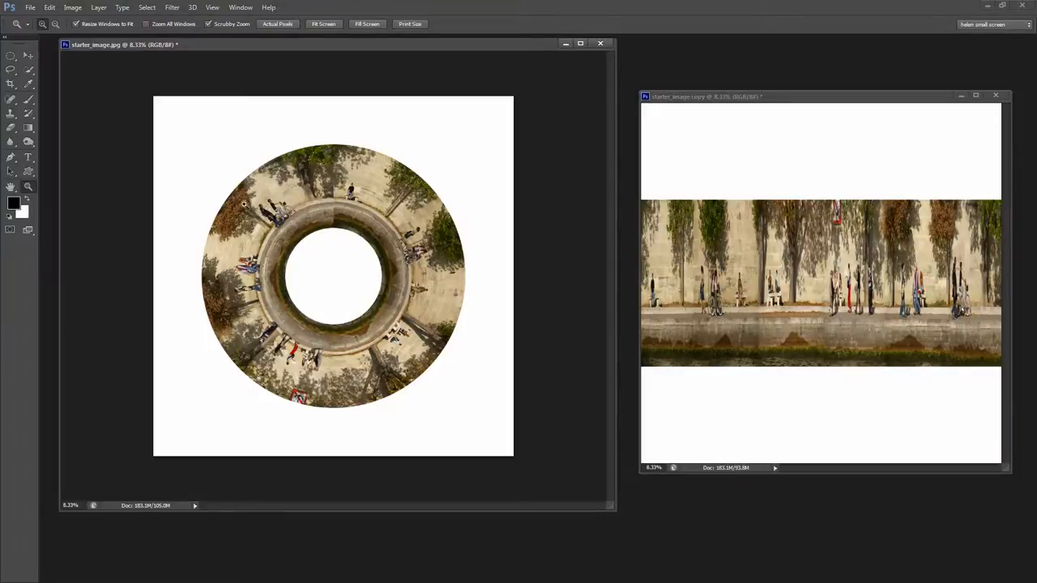
mouse_move(339, 276)
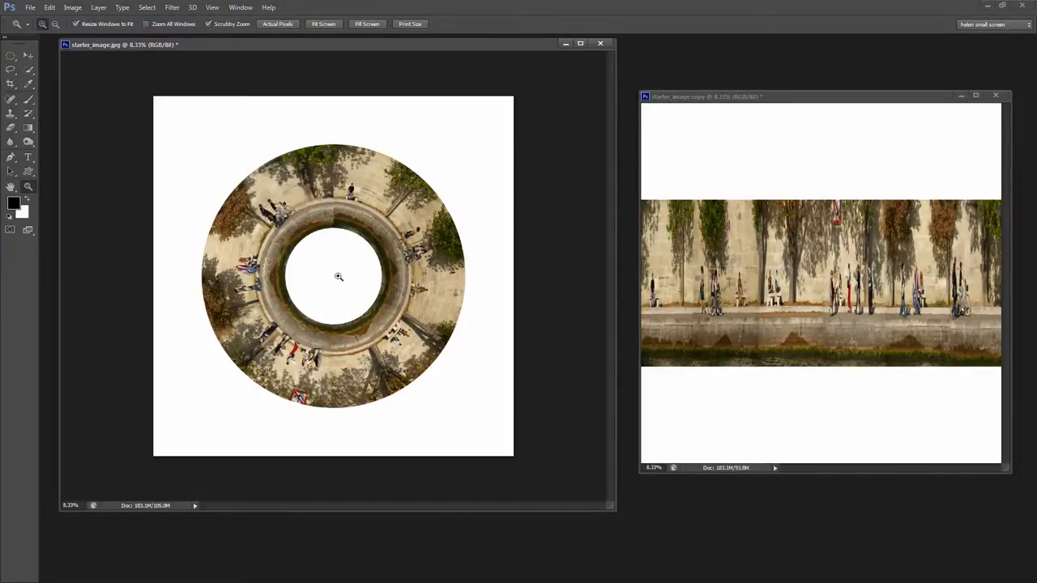
left_click_drag(820, 96, 709, 87)
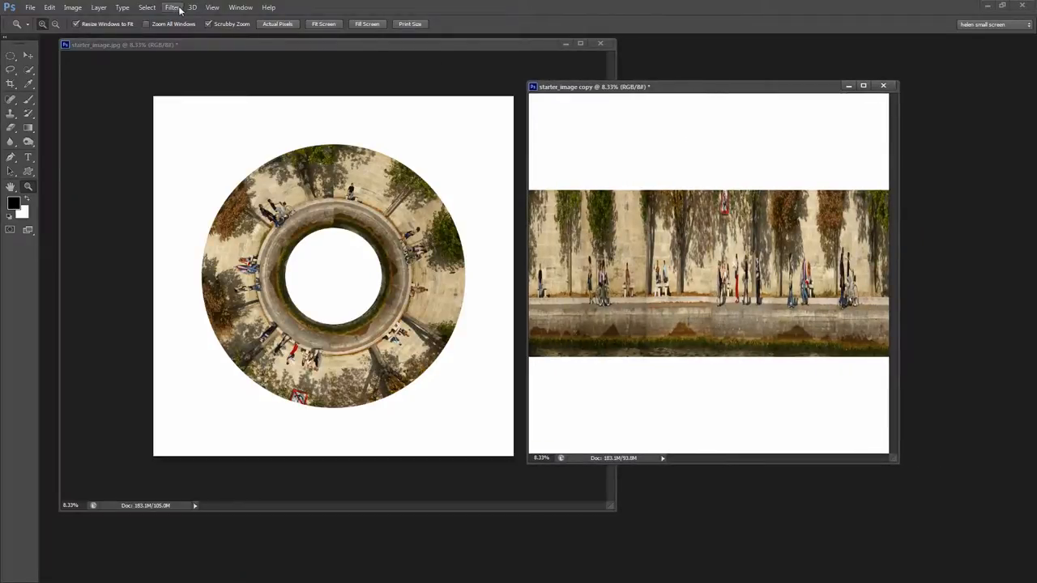
Apply the Rectangular to Polar Coordinates filter to the upright starter_image copy.
left_click(172, 7)
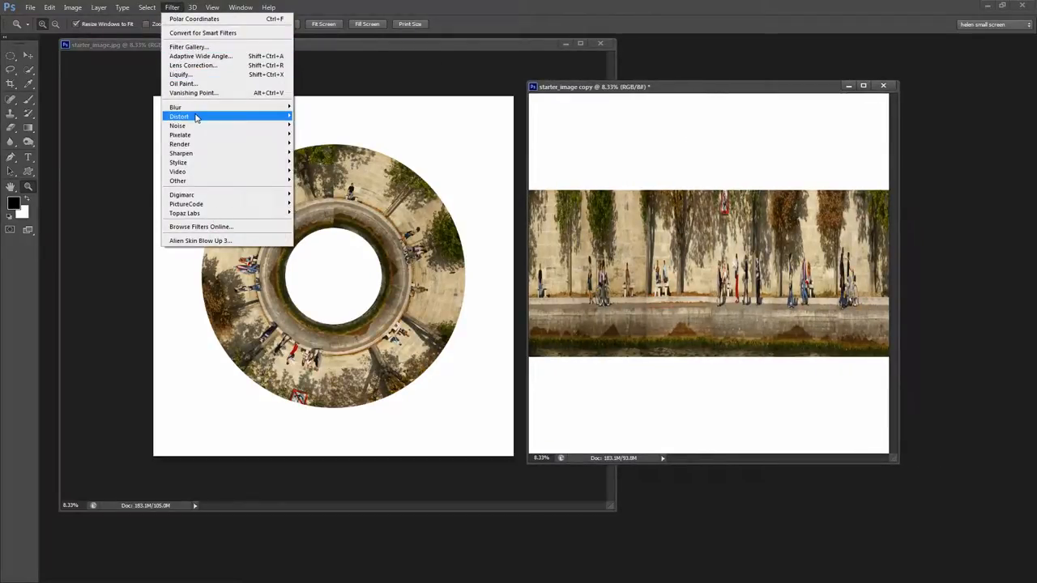
mouse_move(179, 116)
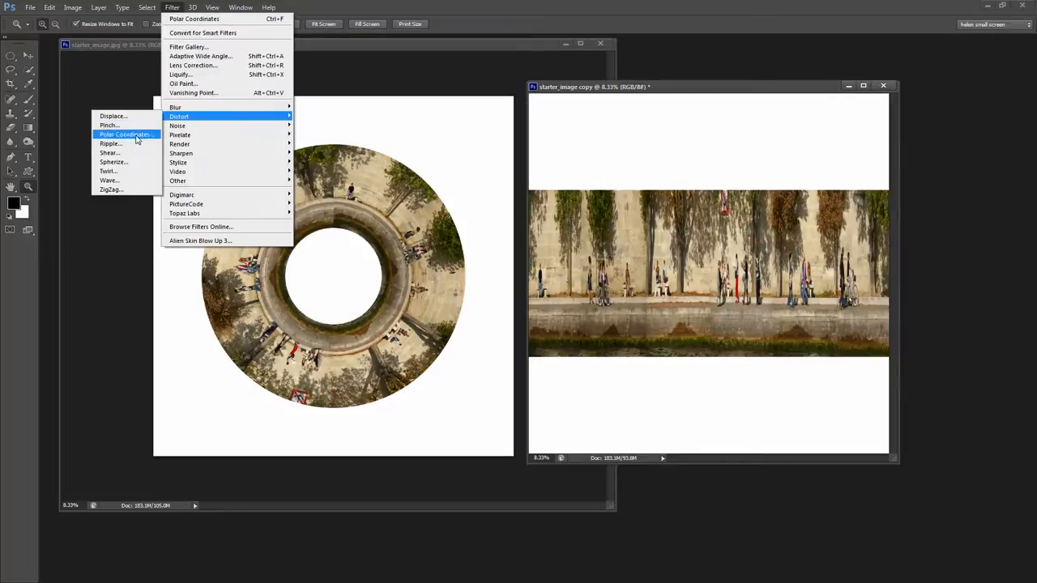
left_click(126, 135)
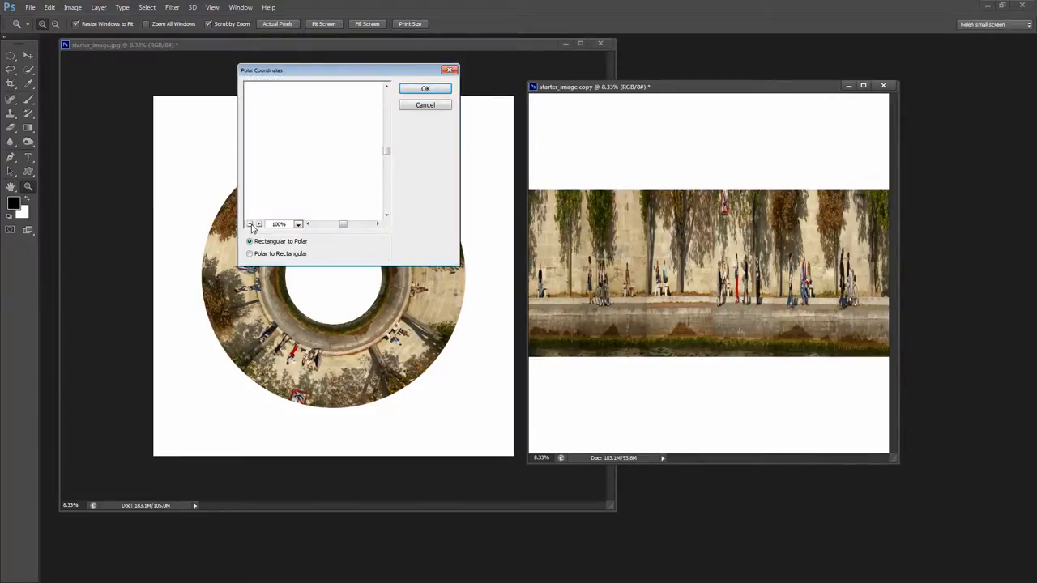
left_click(250, 225)
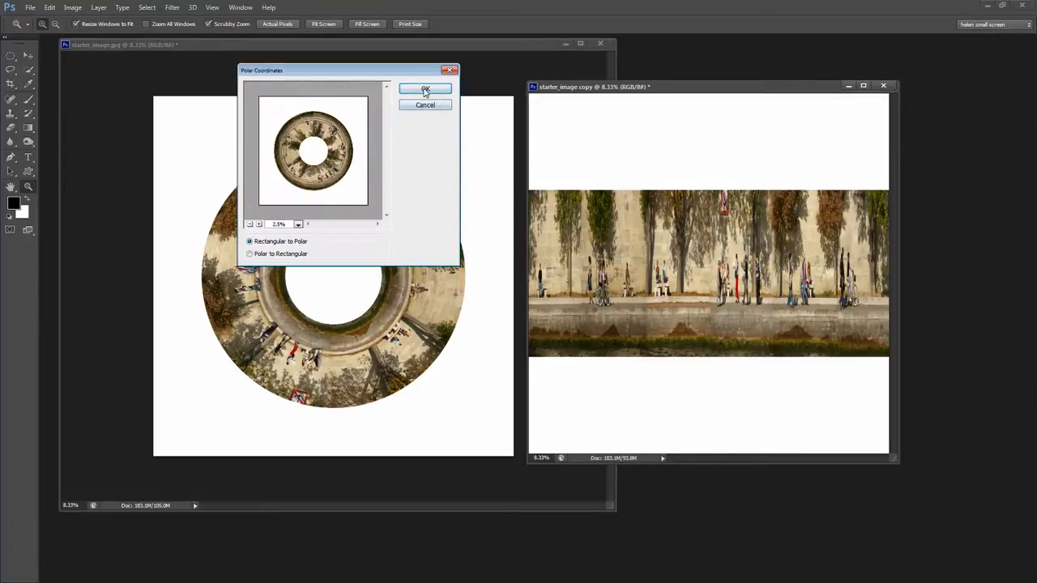
left_click(424, 89)
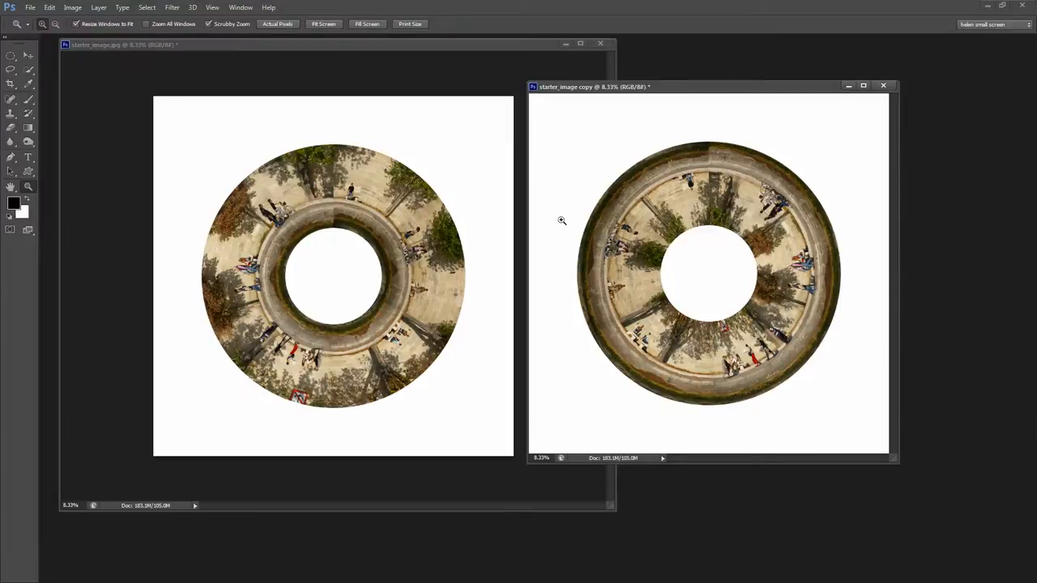
mouse_move(619, 378)
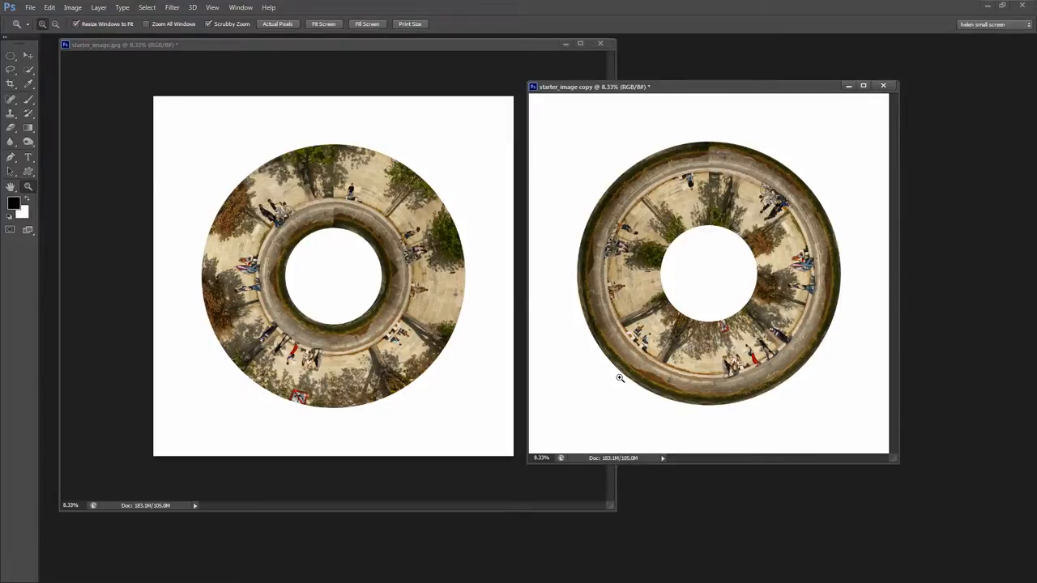